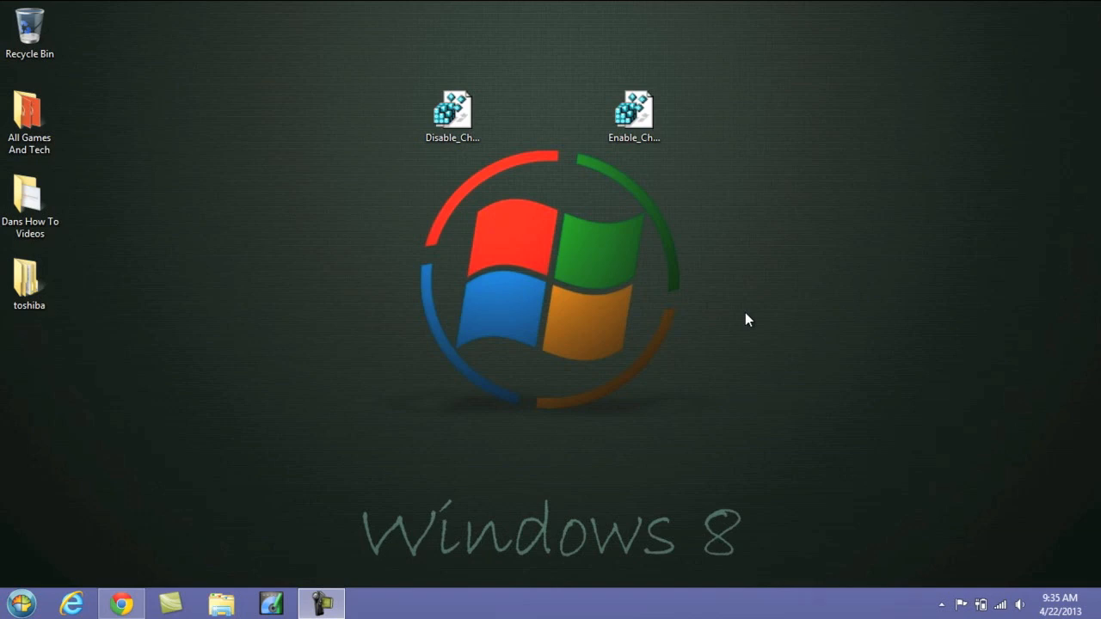
mouse_move(494, 217)
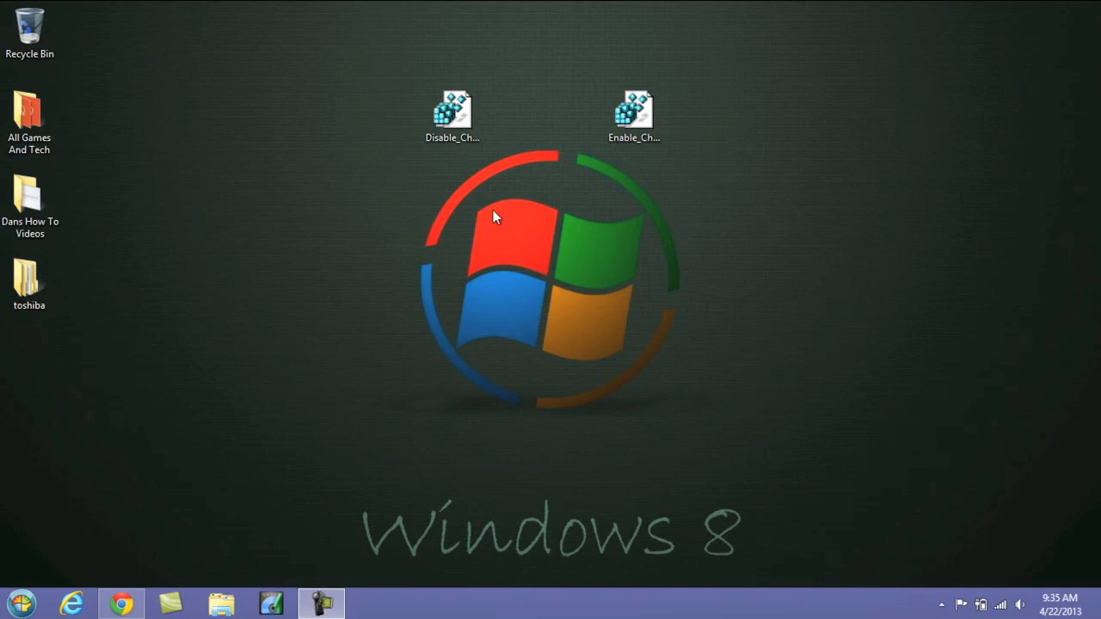
Merge Disable_Charms_Bar_Hint.reg into the registry, accepting the Run, Yes and OK prompts.
left_click(452, 110)
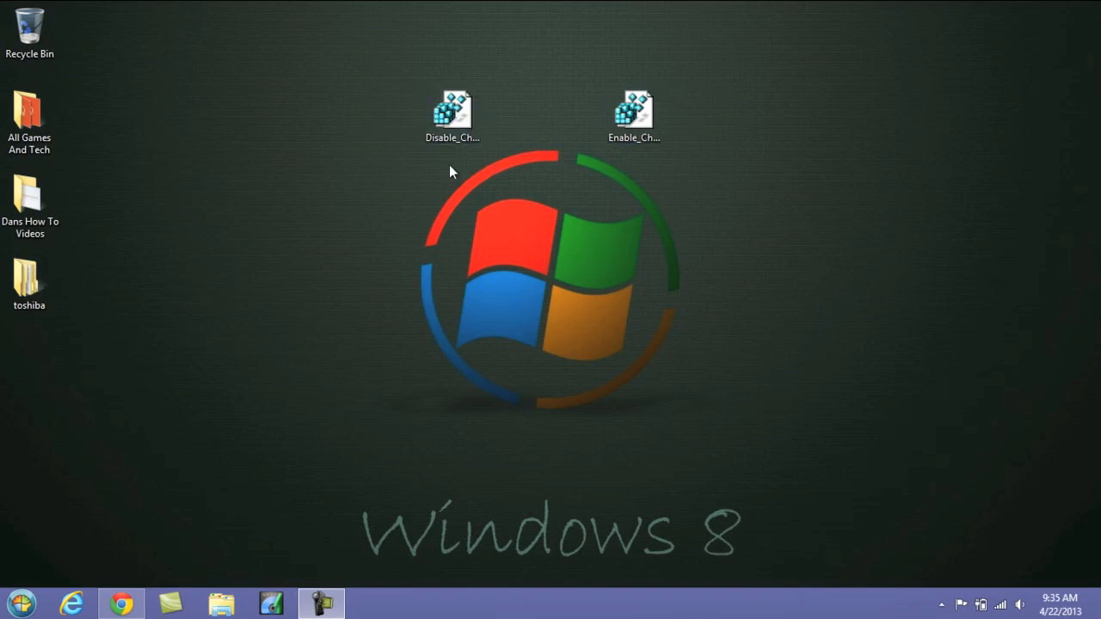
left_click(634, 112)
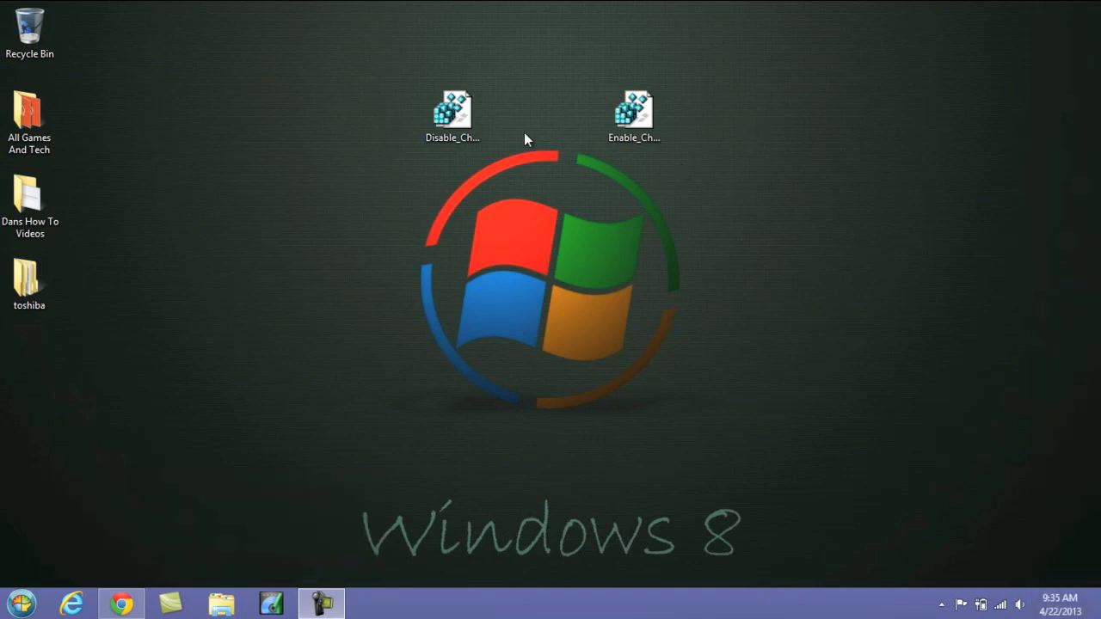
left_click(452, 112)
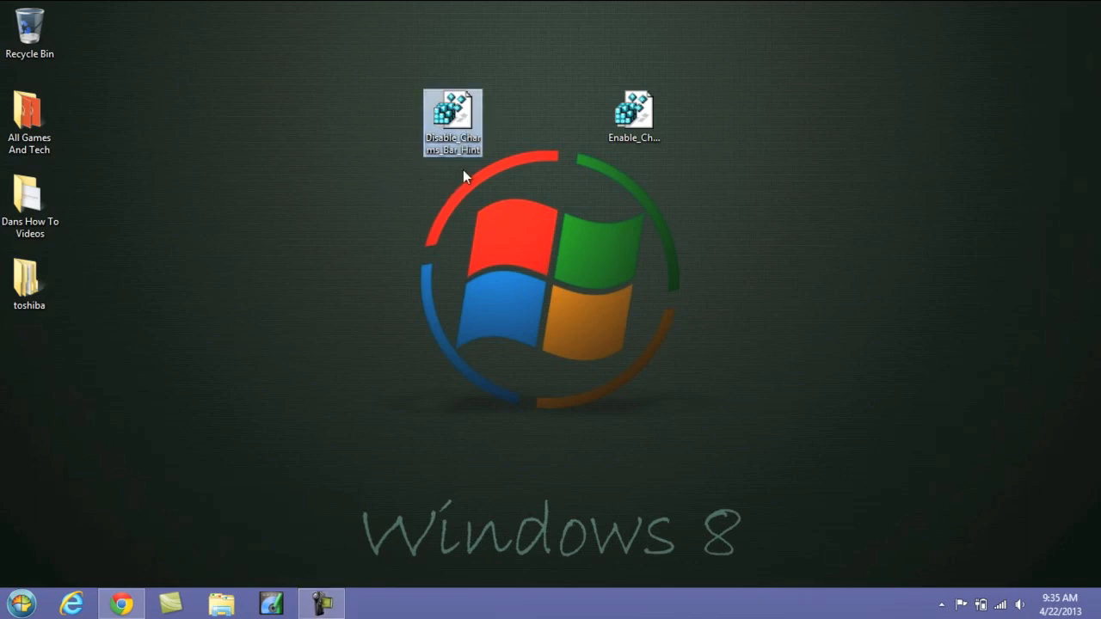
mouse_move(490, 187)
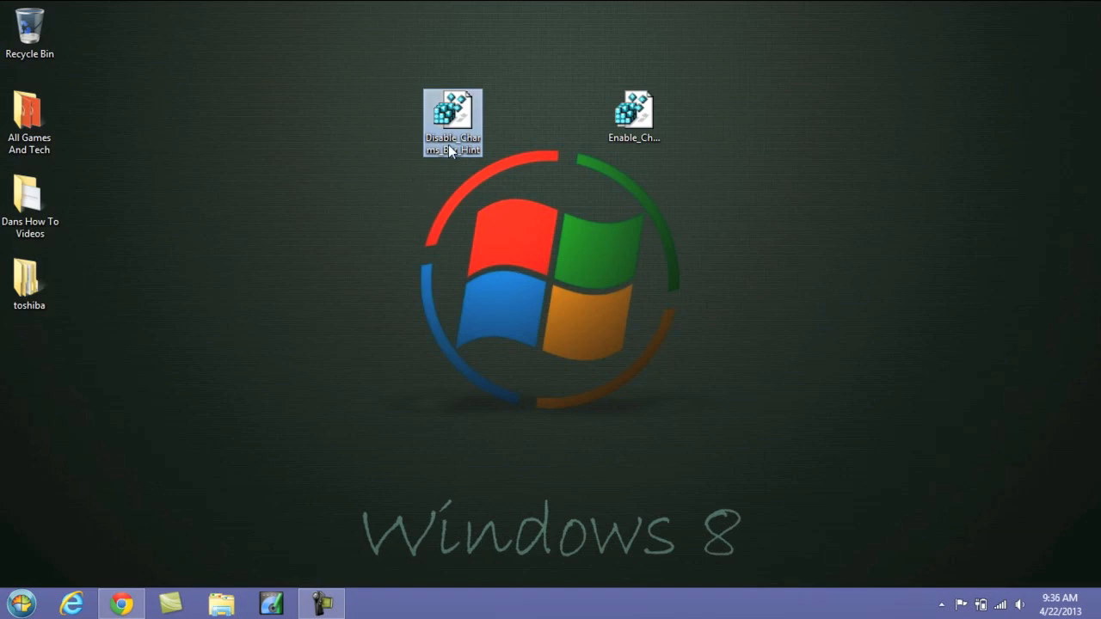
double_click(452, 123)
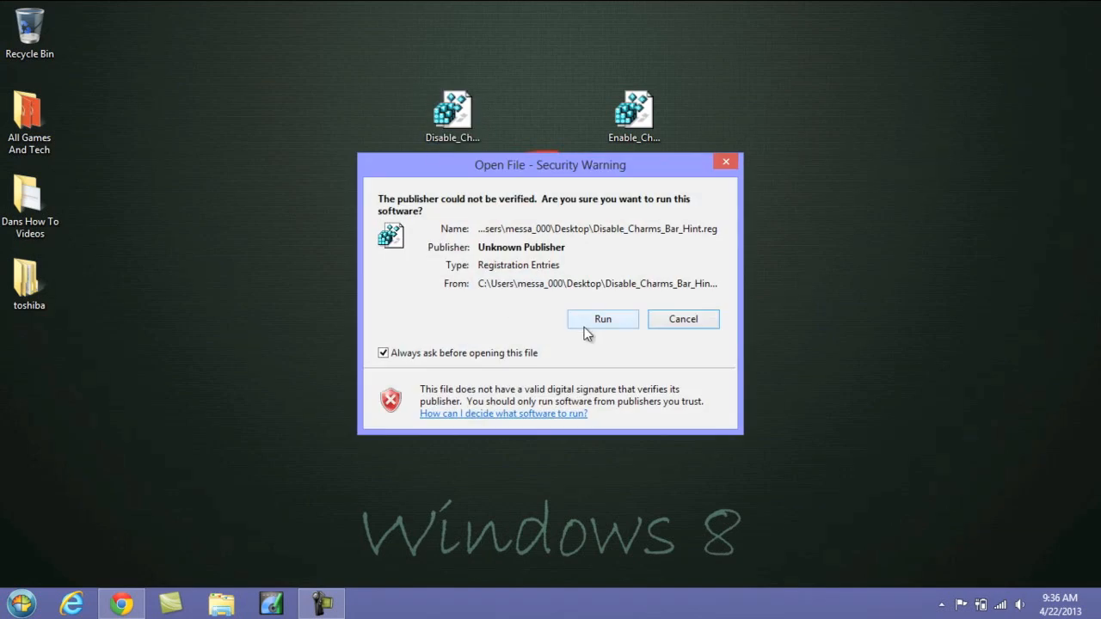
left_click(602, 320)
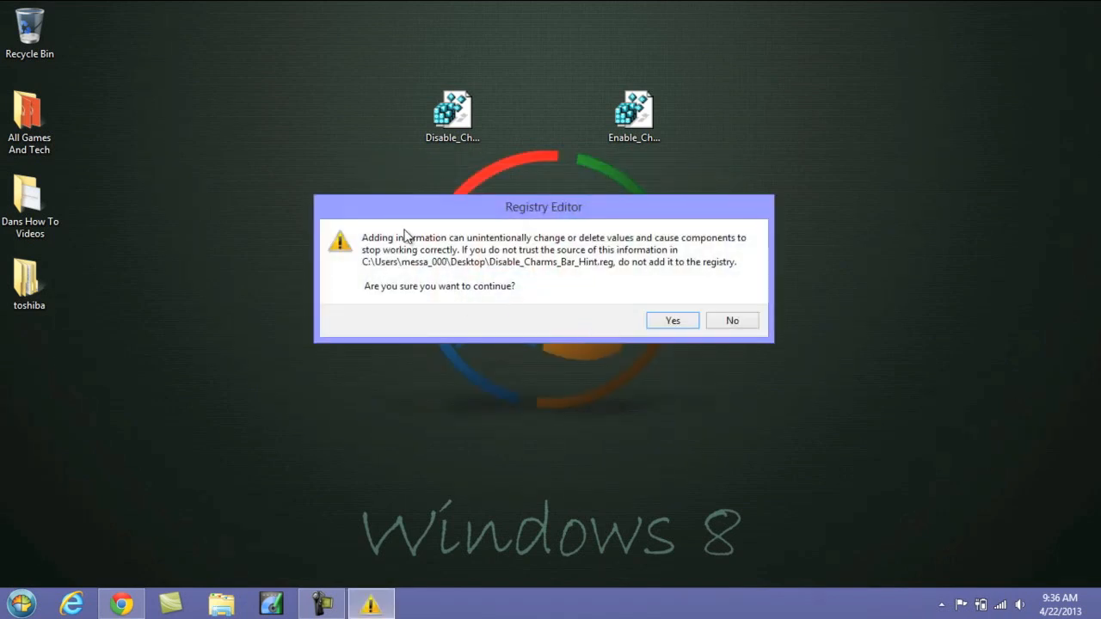
mouse_move(585, 273)
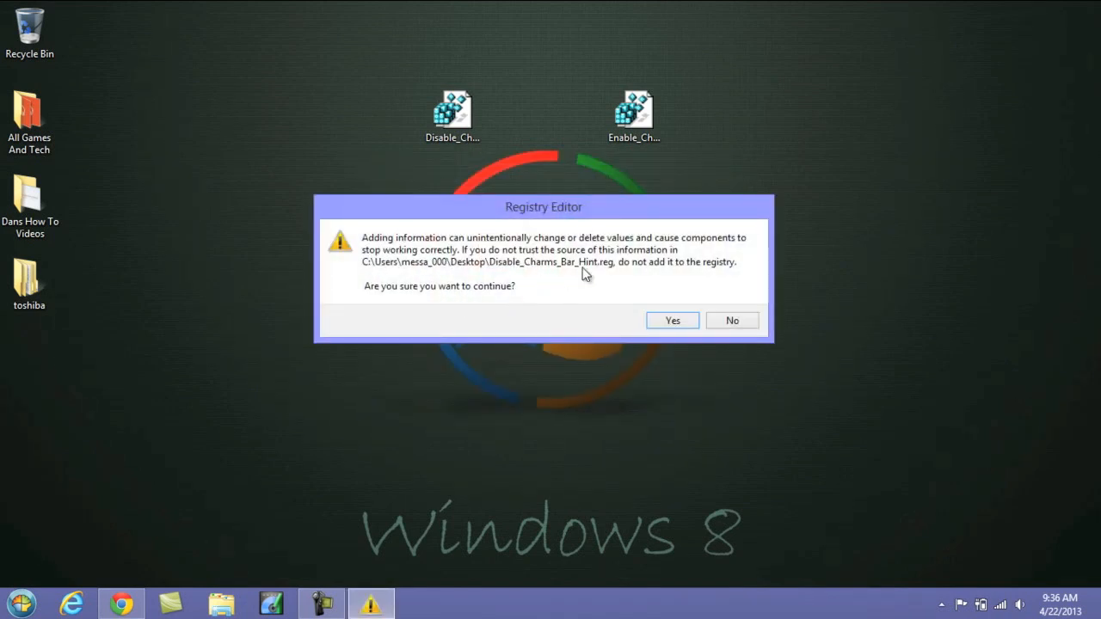
left_click(672, 320)
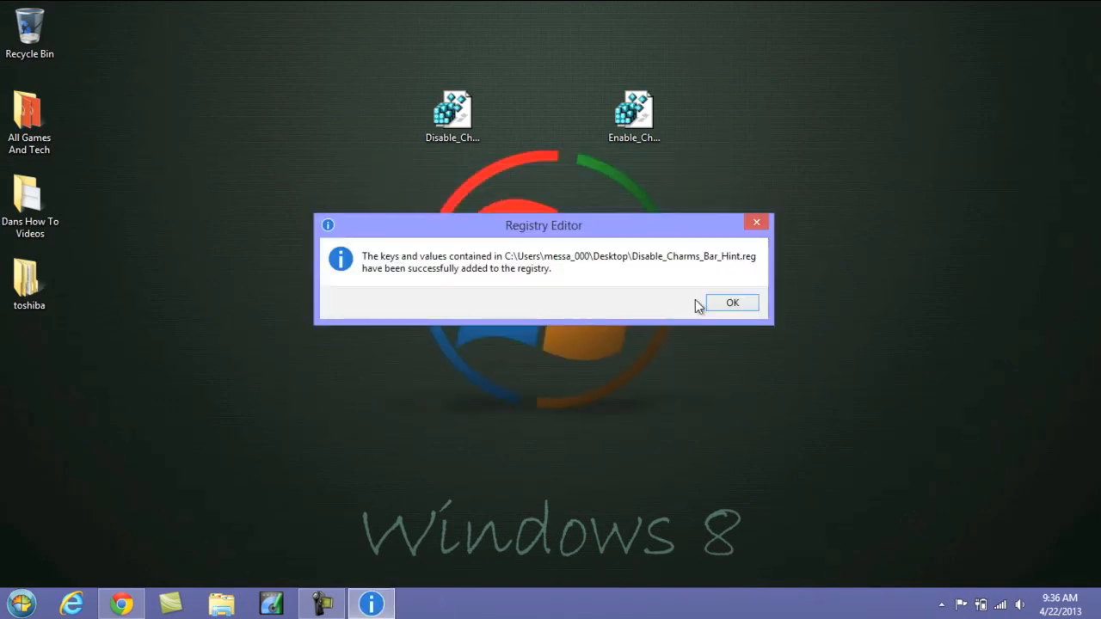
left_click(732, 303)
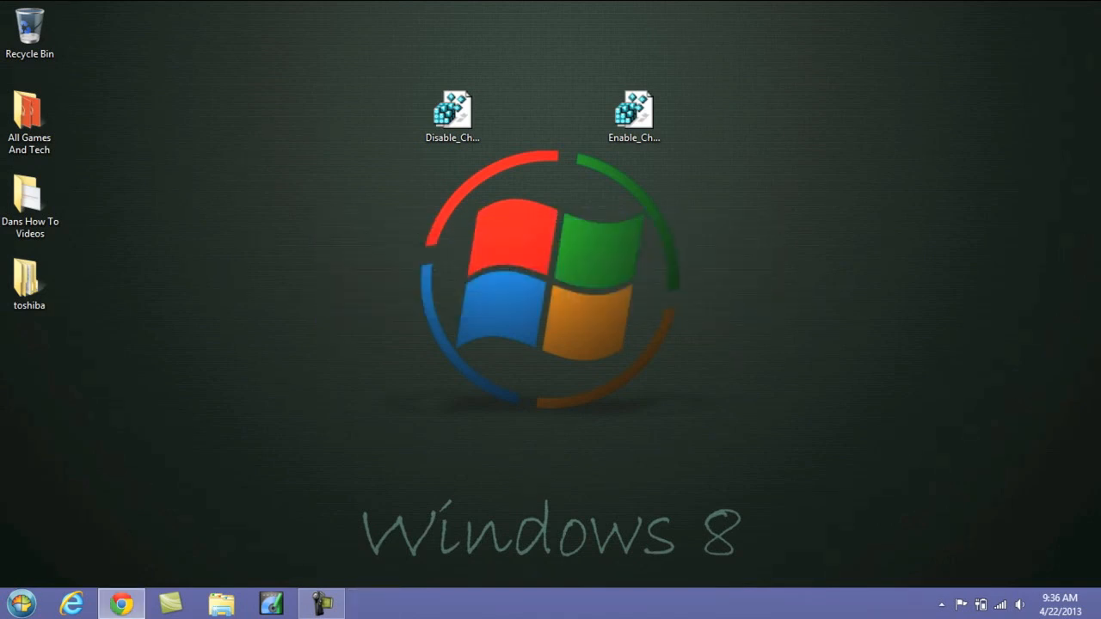
left_click(634, 116)
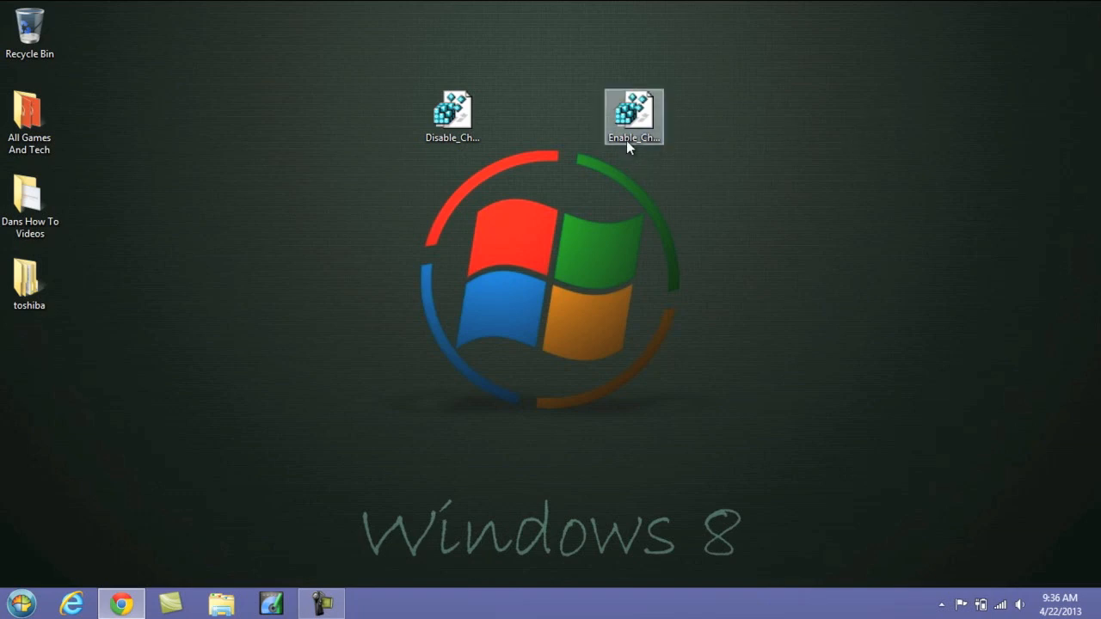
Run Enable_Charms_Bar_Hint.reg and approve adding its entries to the registry.
double_click(633, 118)
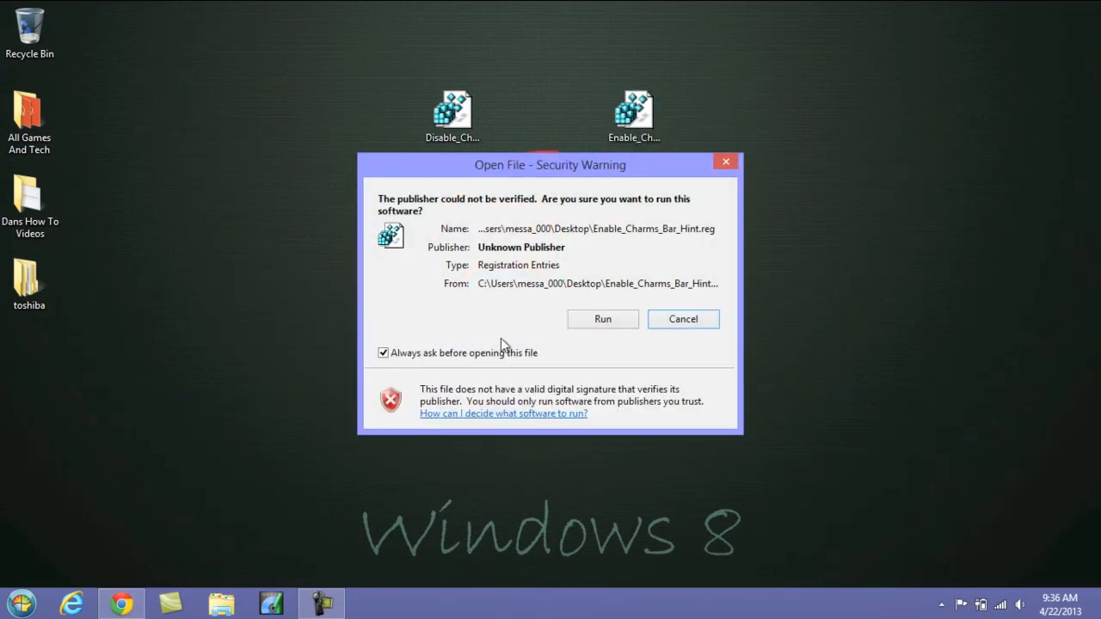
left_click(602, 319)
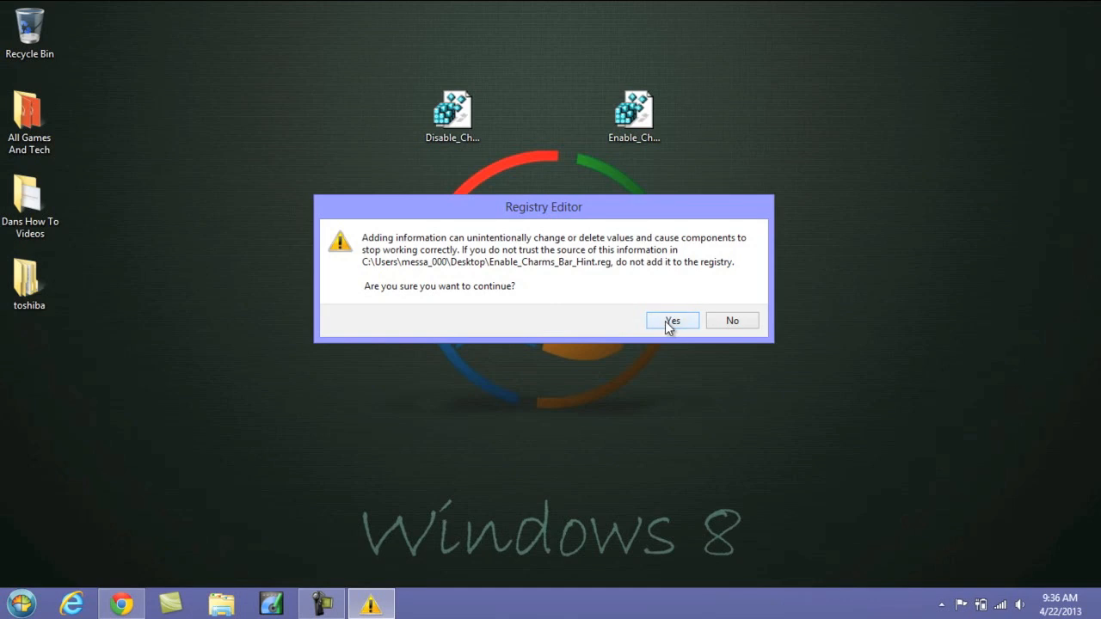
left_click(672, 320)
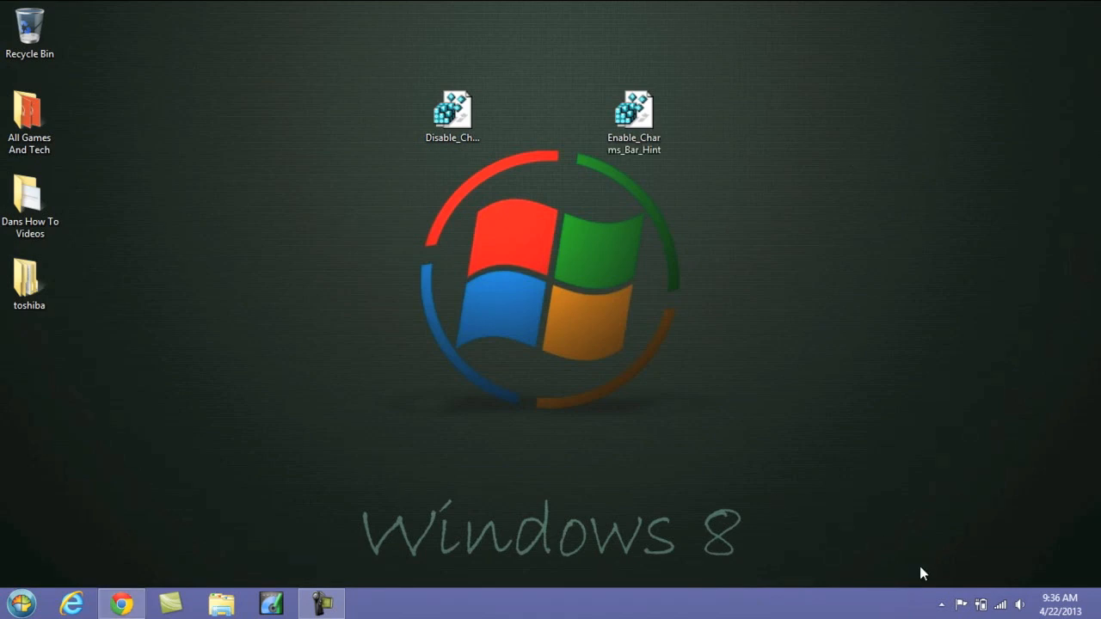
left_click(942, 603)
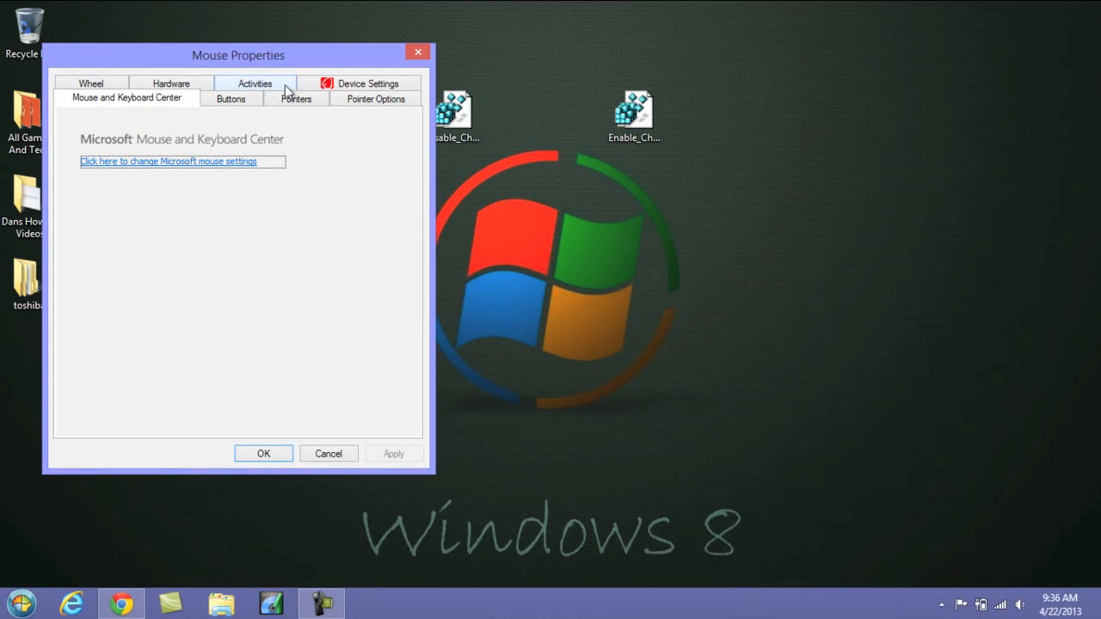
mouse_move(356, 160)
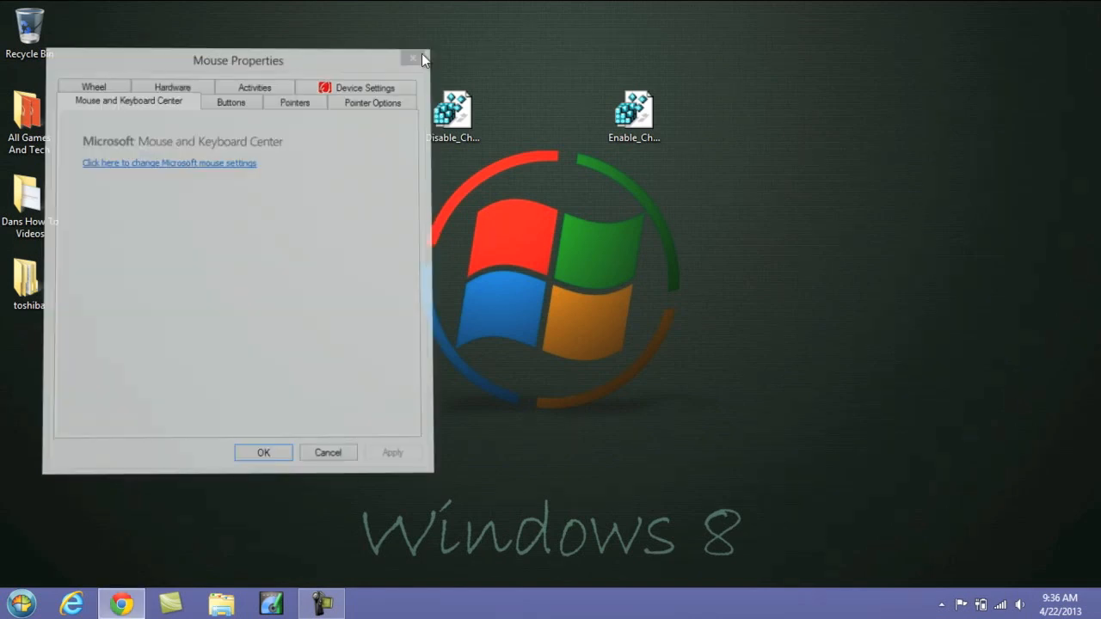
left_click(413, 59)
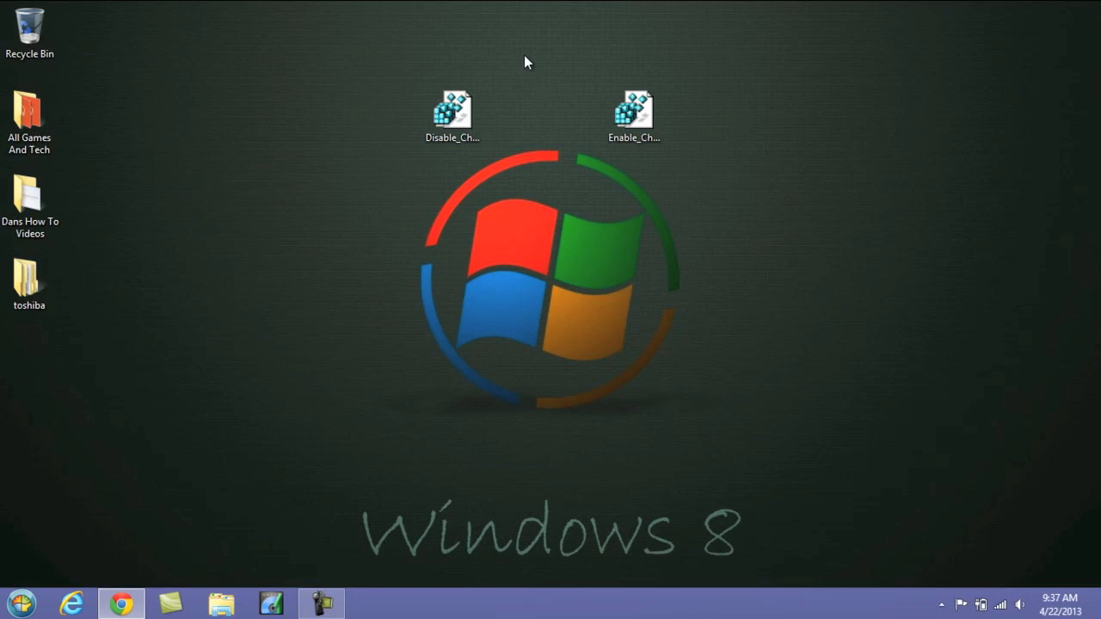
mouse_move(1085, 11)
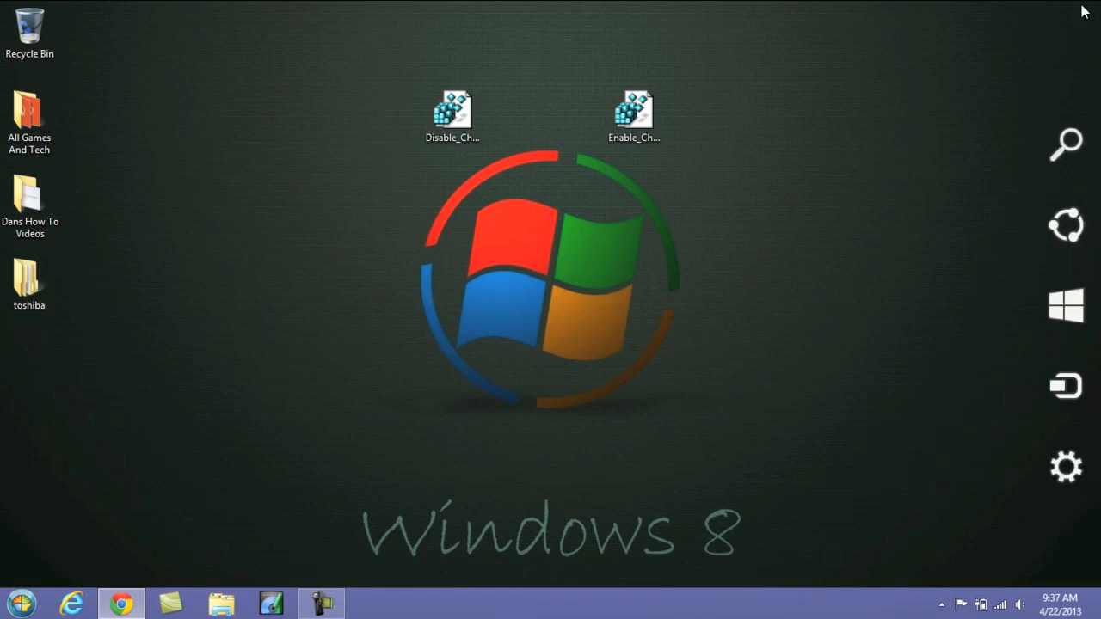
mouse_move(624, 228)
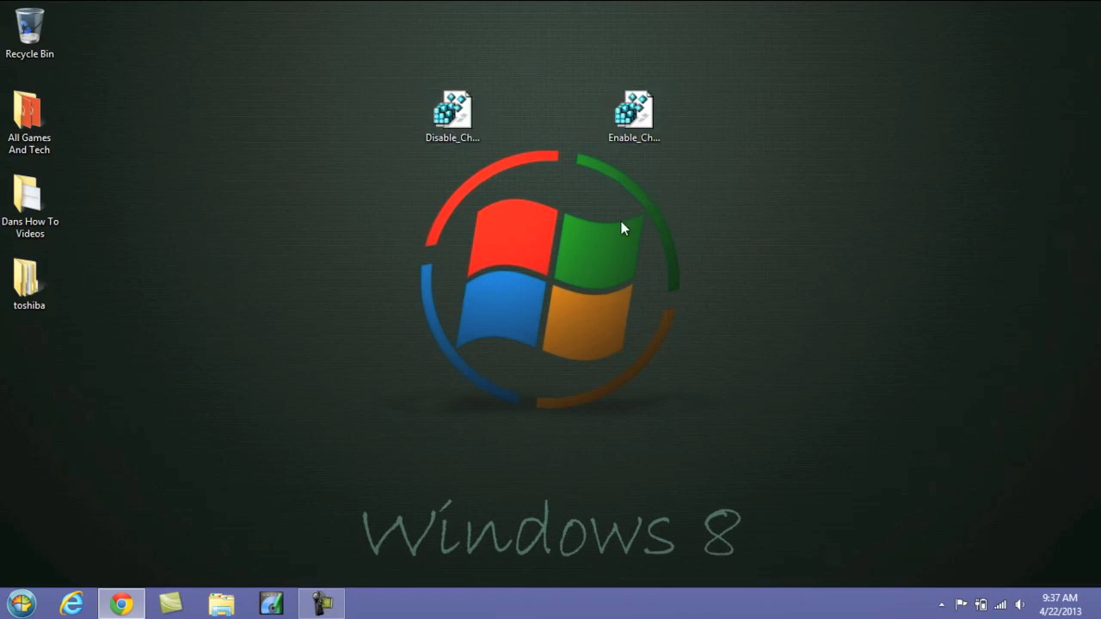
mouse_move(615, 290)
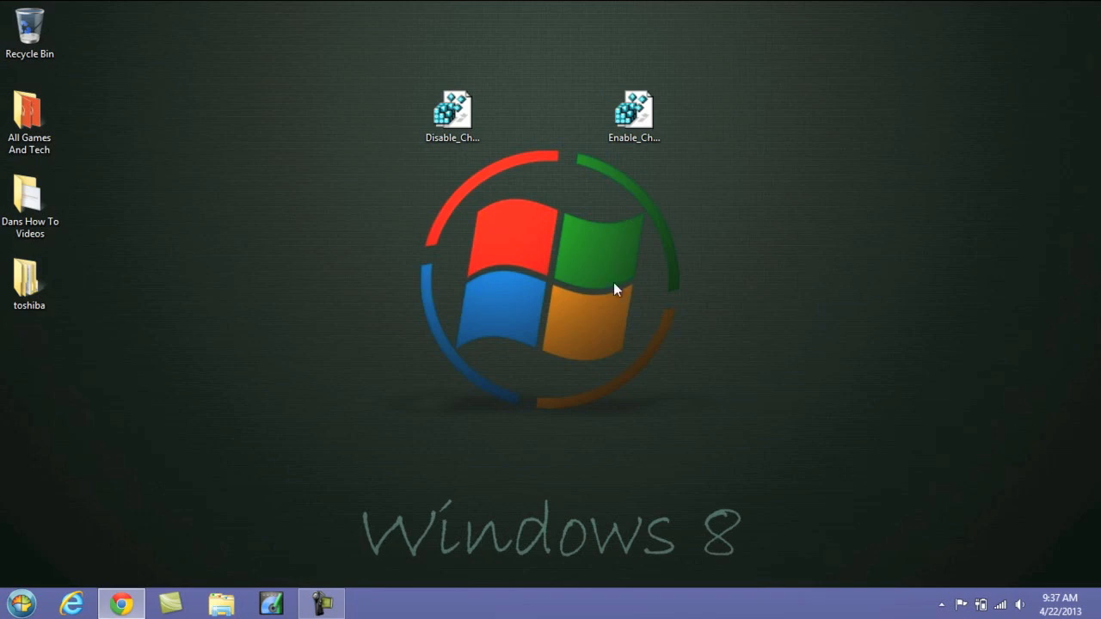
mouse_move(380, 402)
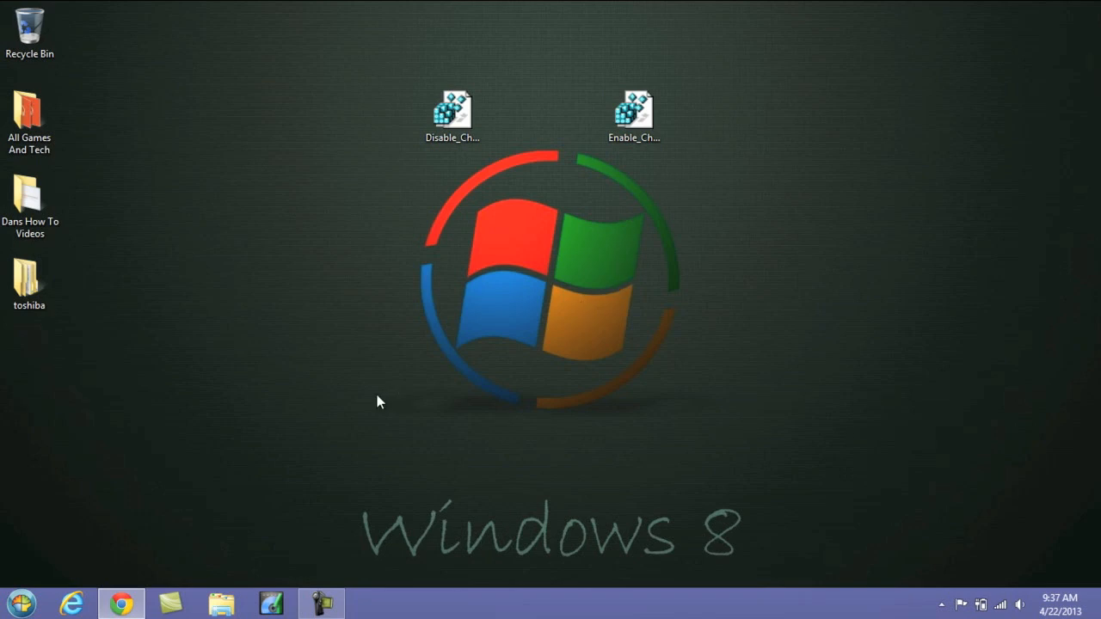
mouse_move(330, 362)
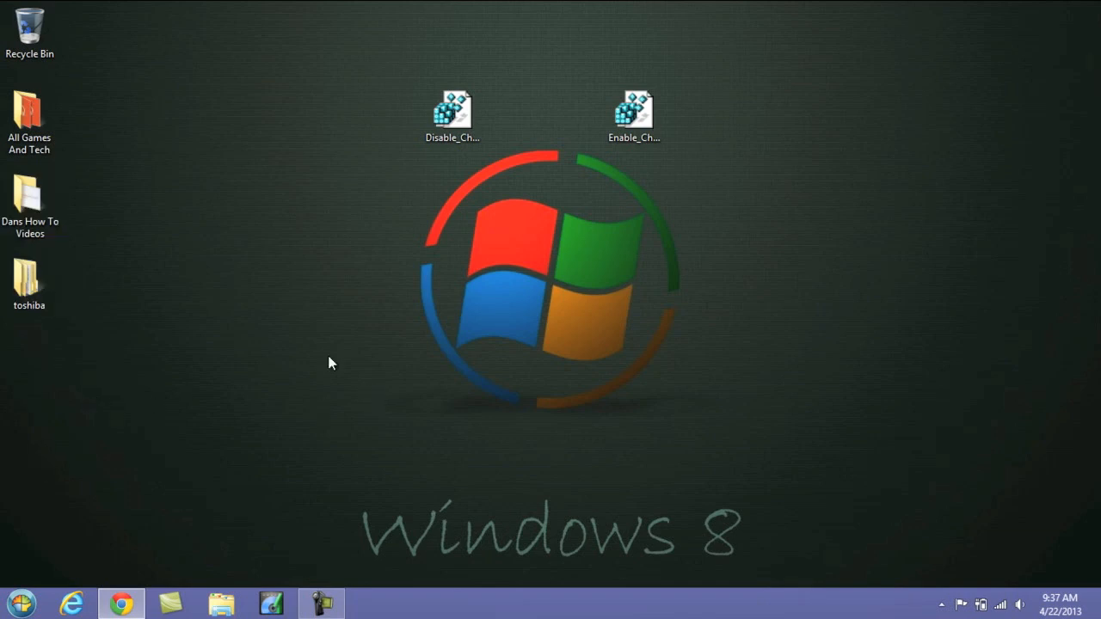
mouse_move(398, 365)
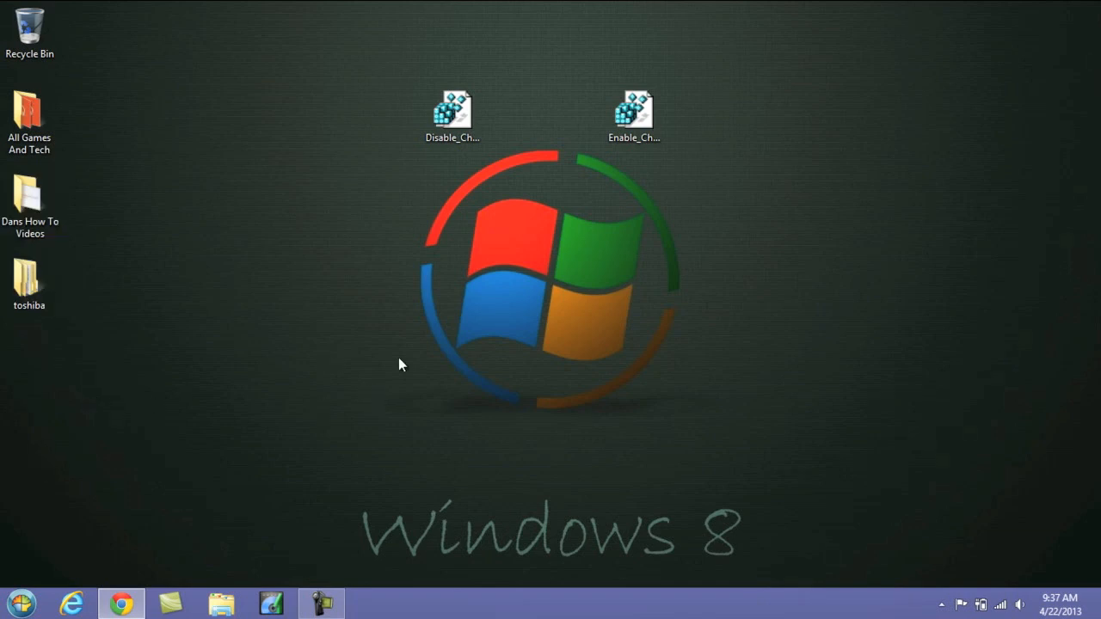